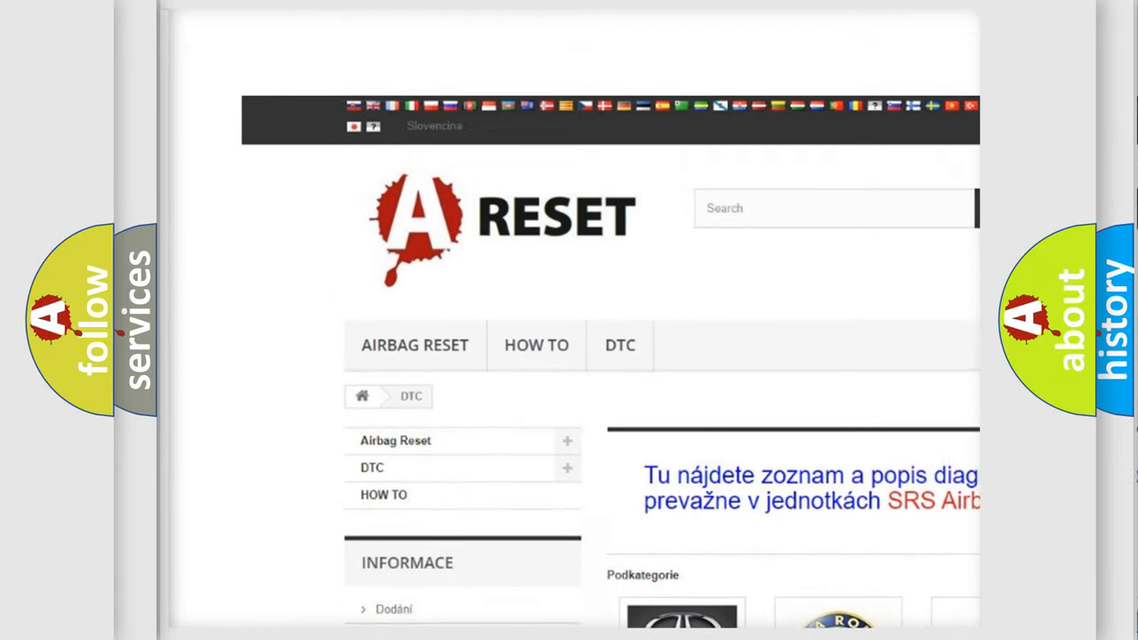
View the Cadillac DTC code list and browse its airbag fault code subcategories.
scroll(down, 3)
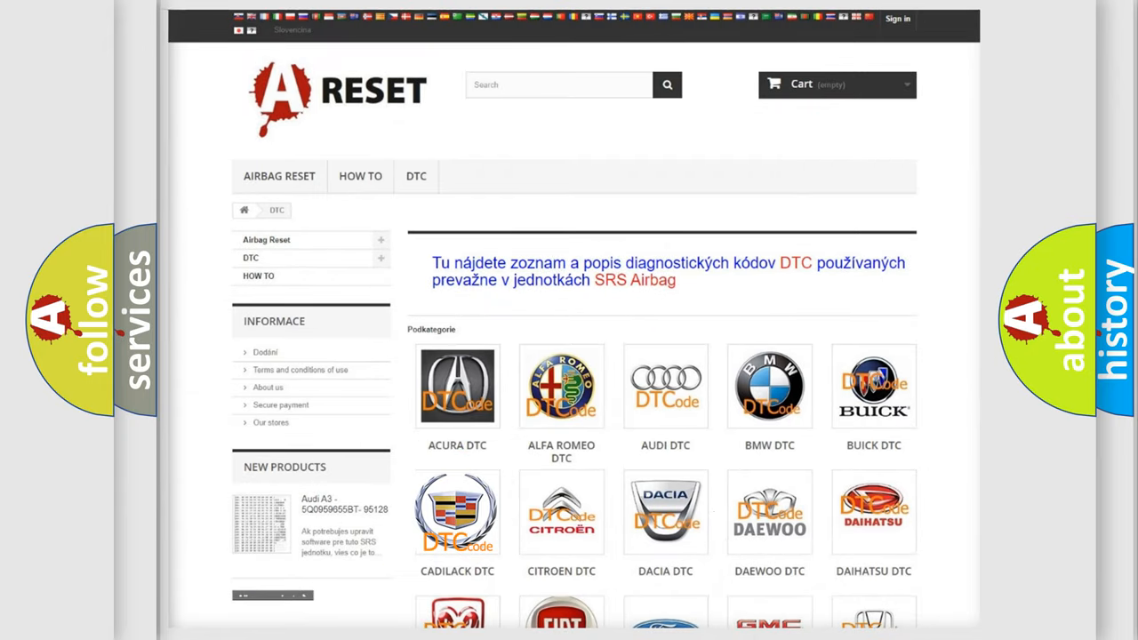
click(457, 513)
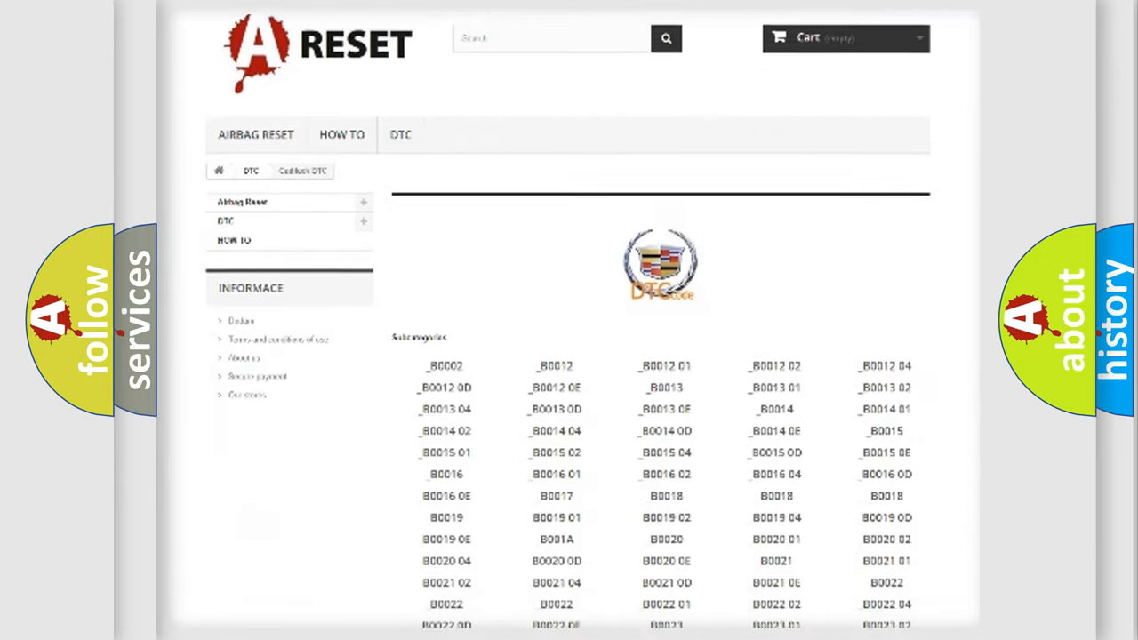
scroll(down, 3)
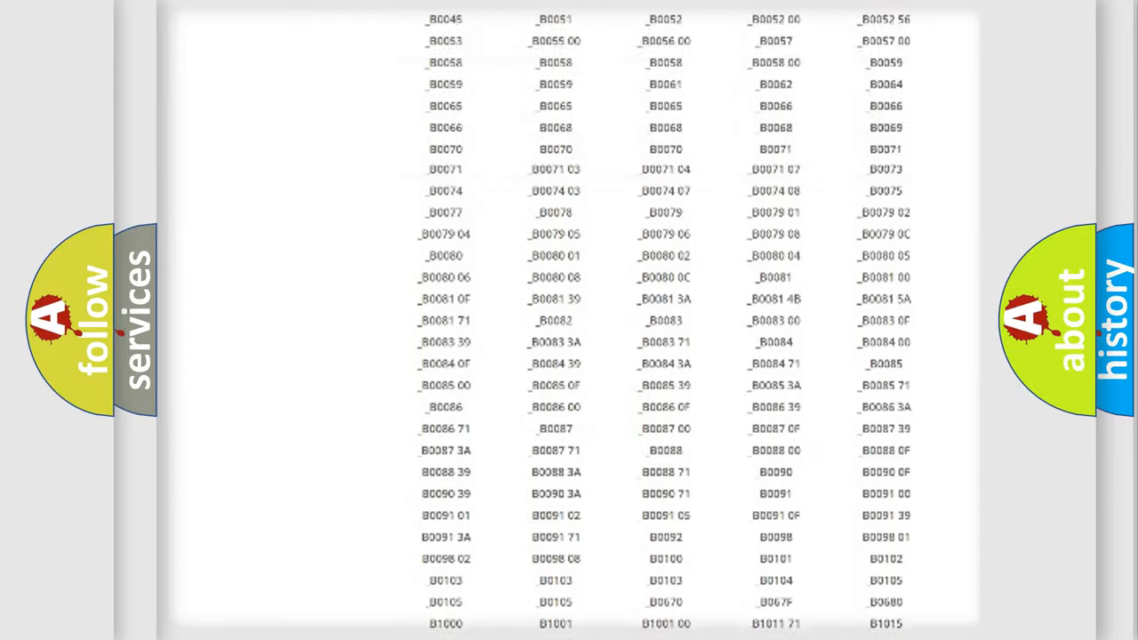